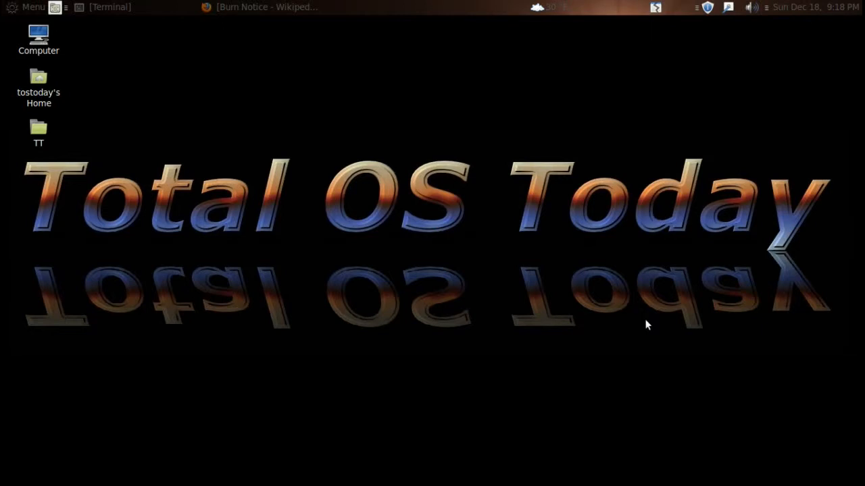
mouse_move(305, 6)
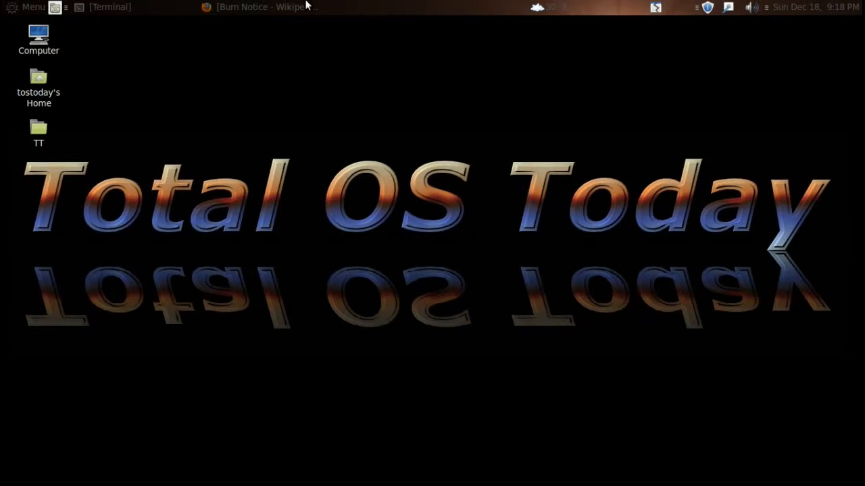
Step: Restore the Burn Notice Wikipedia Firefox window from the panel's window list
left_click(260, 7)
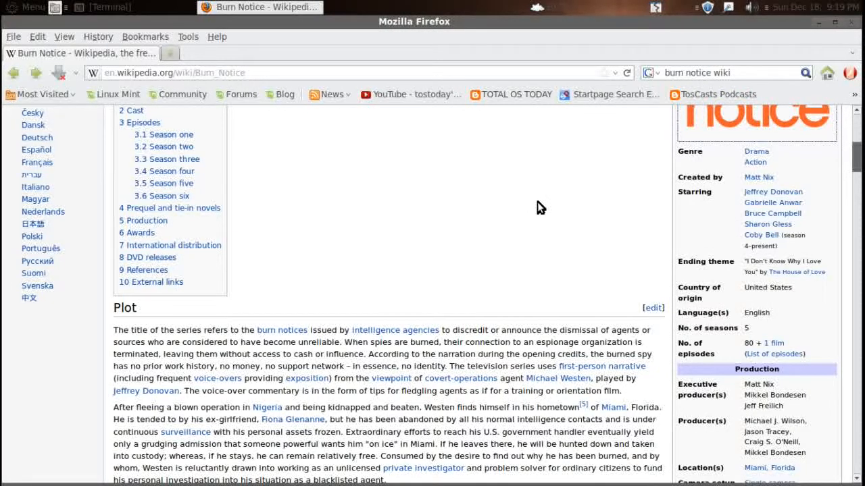
mouse_move(719, 117)
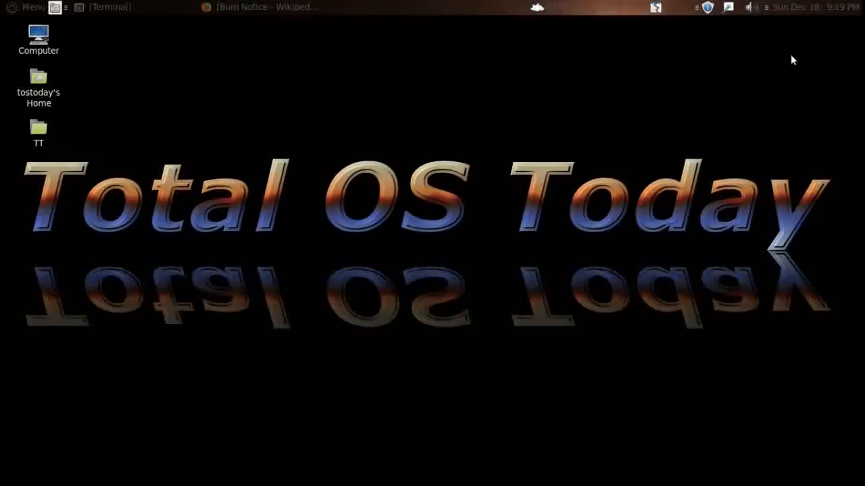
mouse_move(331, 137)
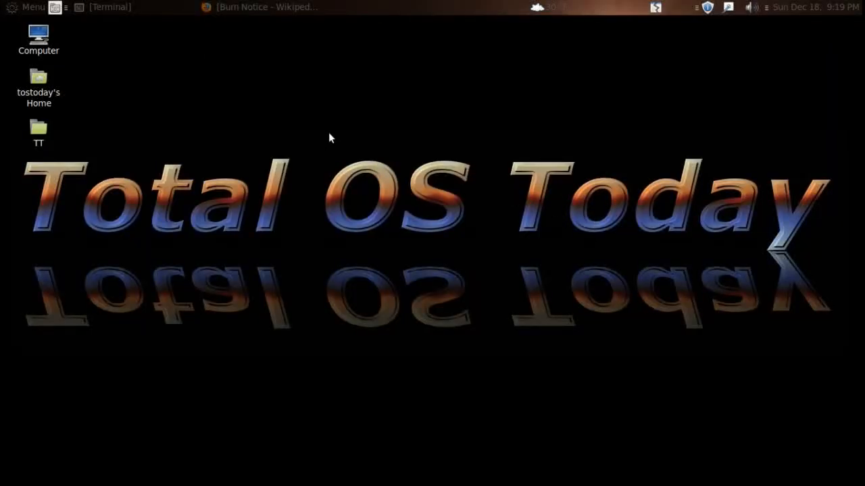